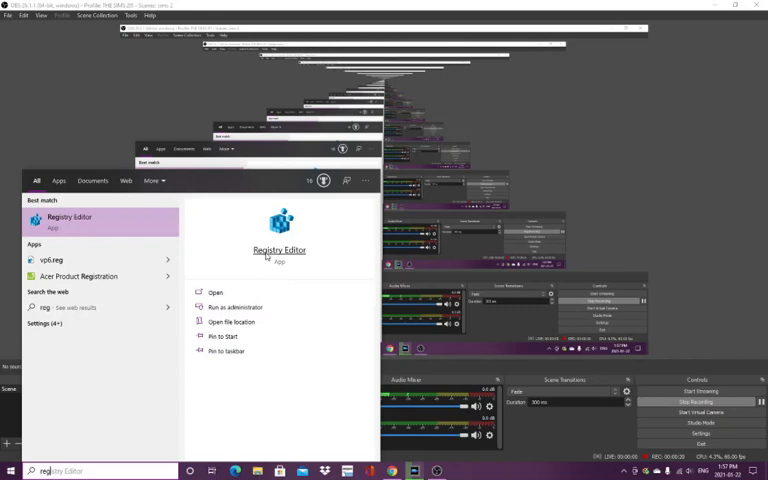
{"action": "mouse_move", "coordinate": [233, 307]}
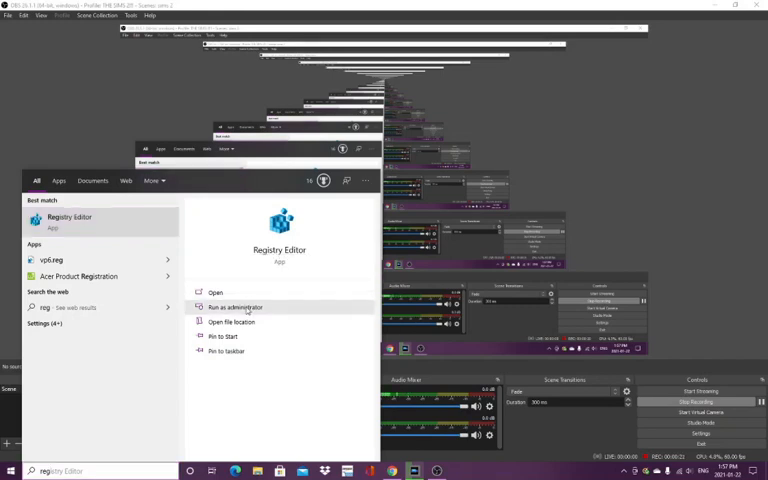
- Run Registry Editor as administrator from the Start menu search results
{"action": "left_click", "coordinate": [232, 307]}
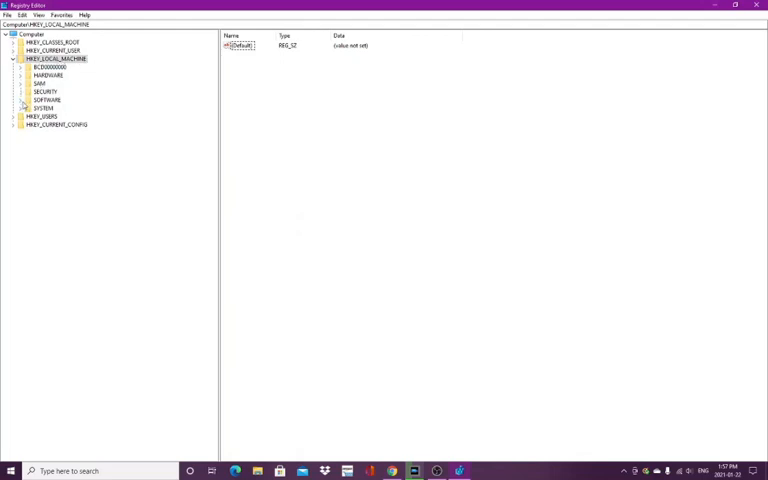
- Navigate from SOFTWARE down to CurrentVersion\Policies and select the System key
{"action": "left_click", "coordinate": [24, 100]}
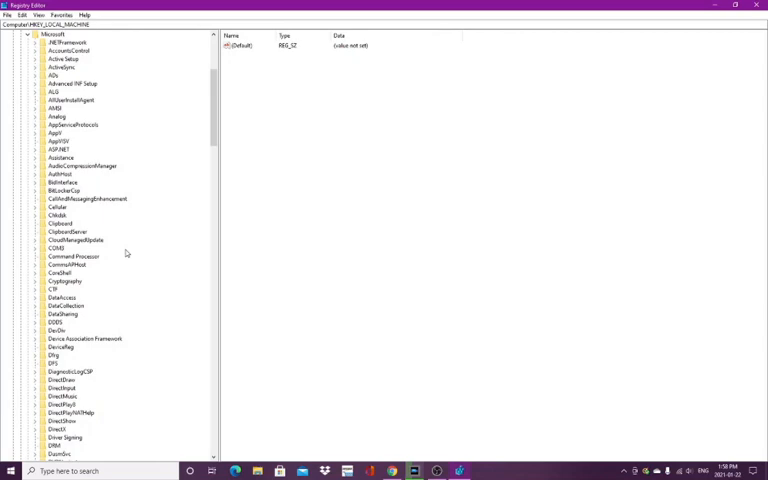
{"action": "mouse_move", "coordinate": [47, 300]}
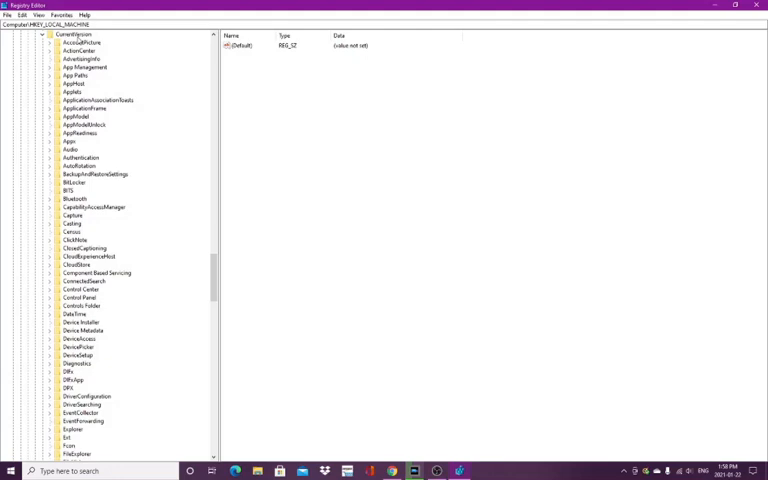
{"action": "scroll", "scroll_direction": "down", "scroll_amount": 3}
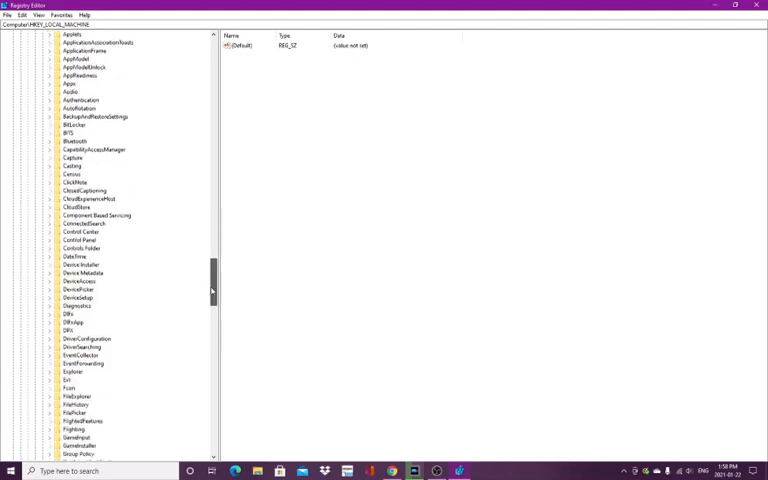
{"action": "scroll", "scroll_direction": "down", "scroll_amount": 3}
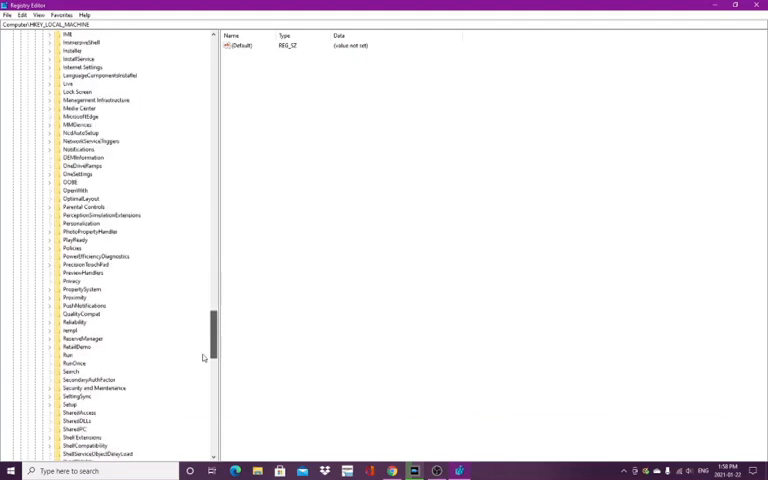
{"action": "scroll", "scroll_direction": "down", "scroll_amount": 3}
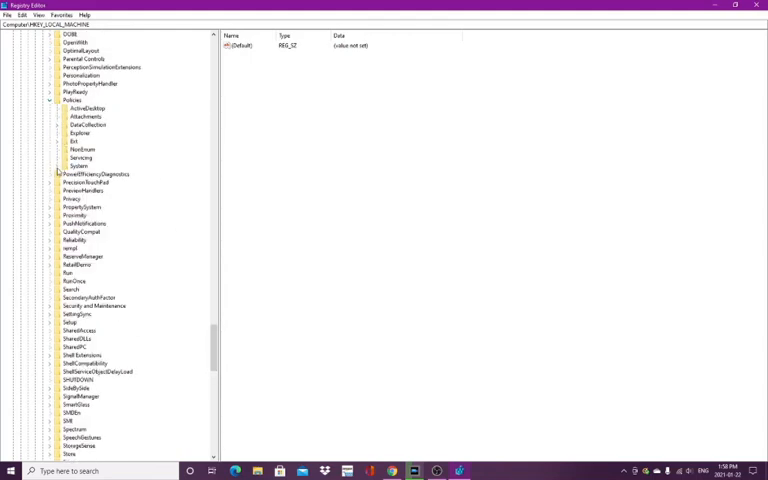
{"action": "left_click", "coordinate": [75, 166]}
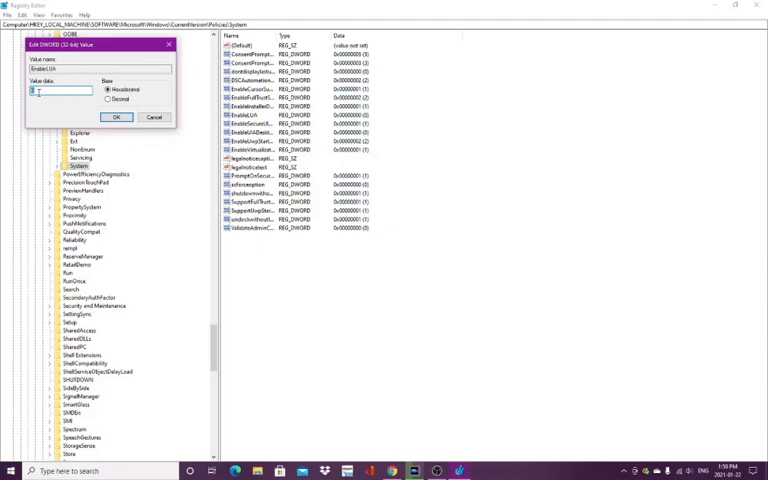
- Change EnableLUA's value data from 1 to 0
{"action": "left_click", "coordinate": [117, 117]}
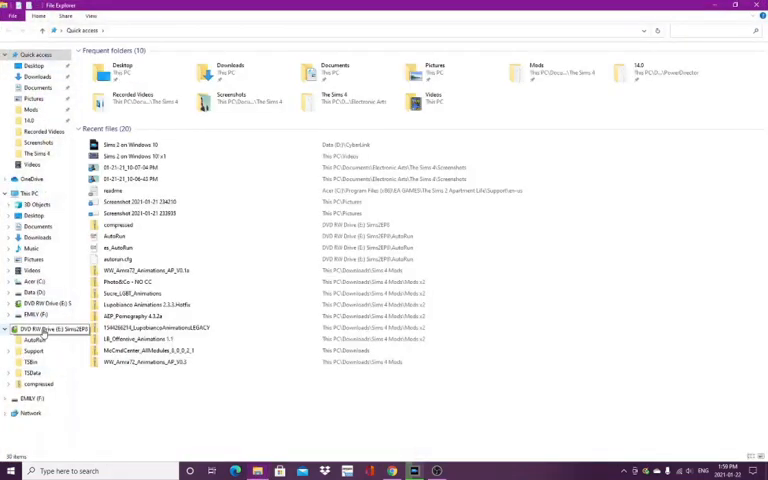
- Open the Sims2EP8 DVD drive and show AutoRun.exe's Norton File Insight report
{"action": "double_click", "coordinate": [45, 328]}
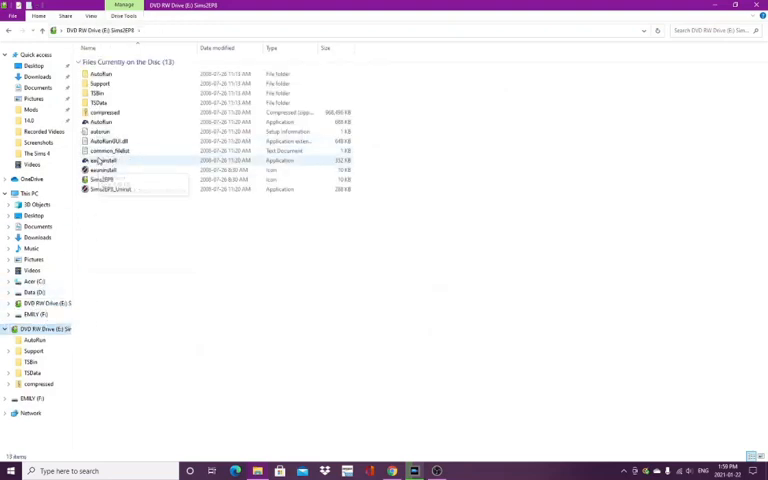
{"action": "right_click", "coordinate": [105, 122]}
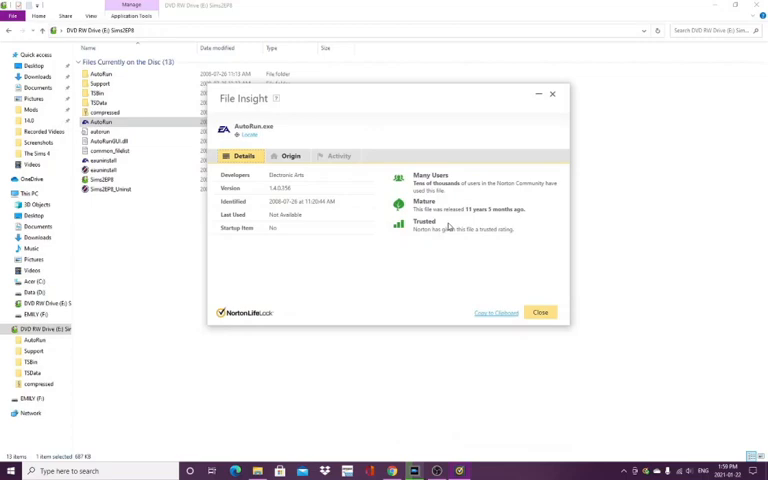
- Close the AutoRun.exe File Insight report
{"action": "left_click", "coordinate": [540, 312]}
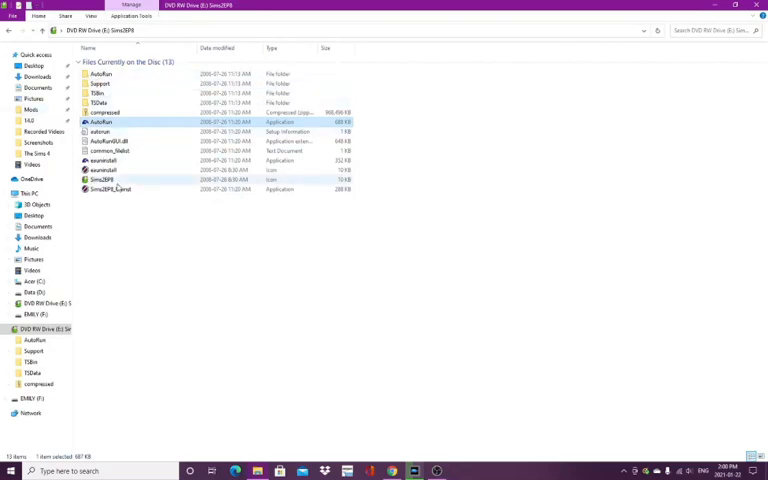
{"action": "right_click", "coordinate": [110, 95]}
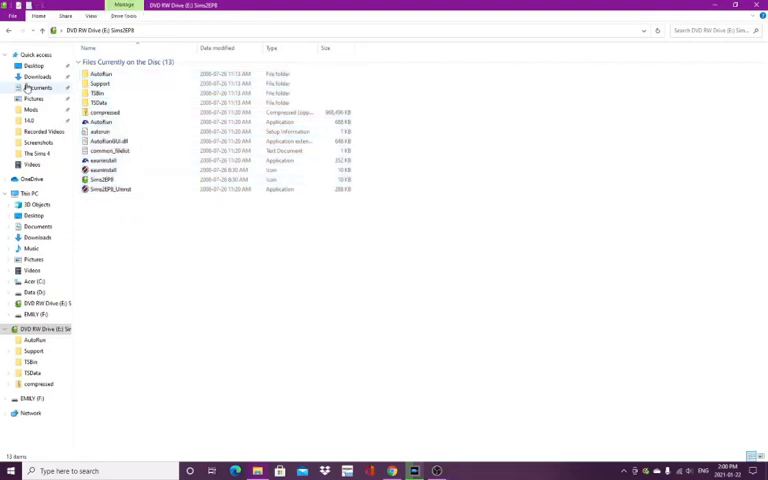
{"action": "left_click", "coordinate": [37, 88]}
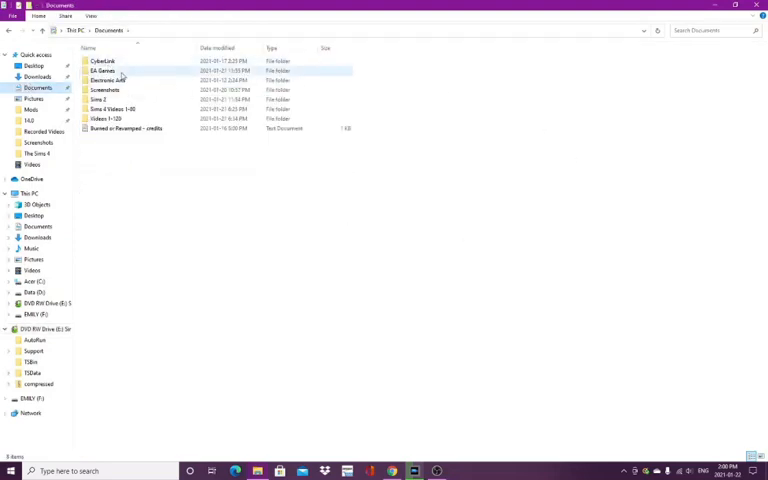
{"action": "left_click", "coordinate": [103, 71]}
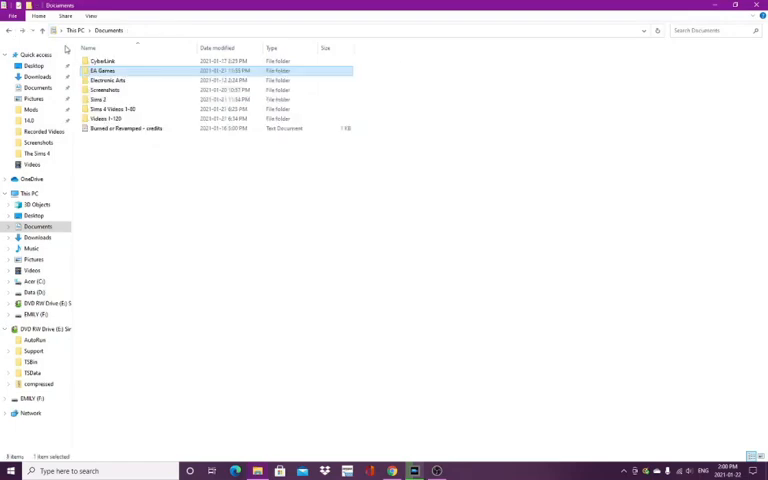
{"action": "double_click", "coordinate": [103, 71]}
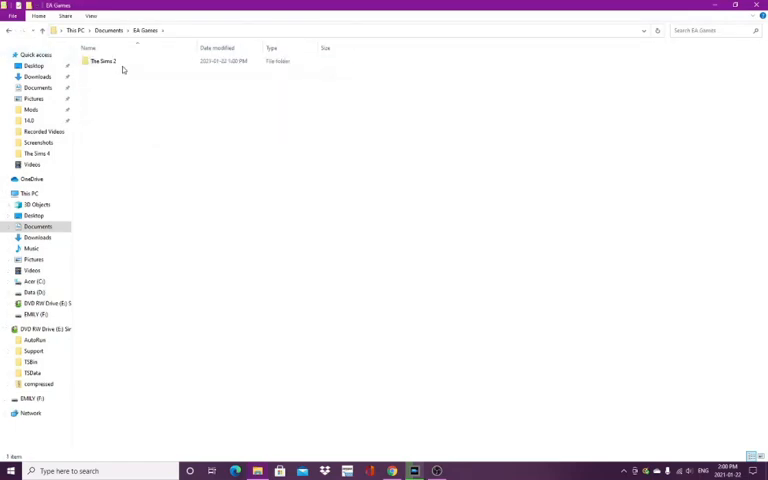
{"action": "double_click", "coordinate": [103, 61]}
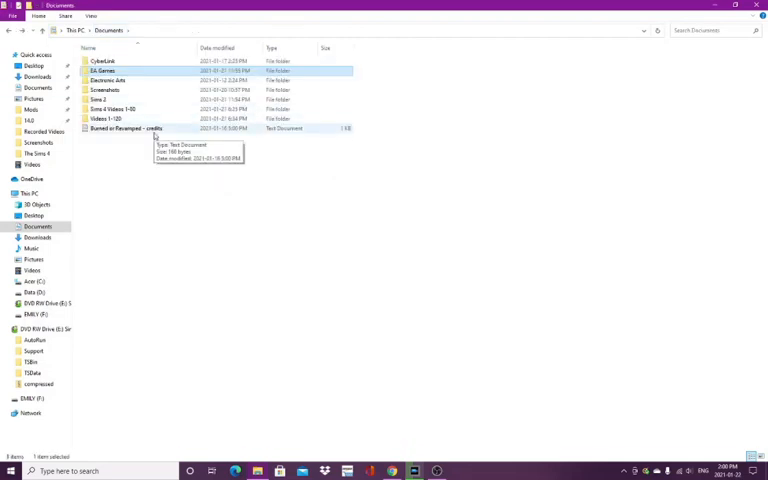
{"action": "double_click", "coordinate": [100, 99]}
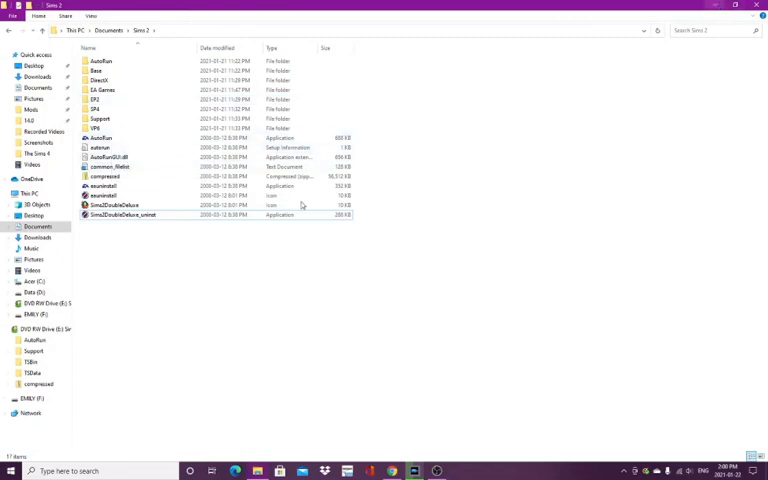
{"action": "mouse_move", "coordinate": [45, 303]}
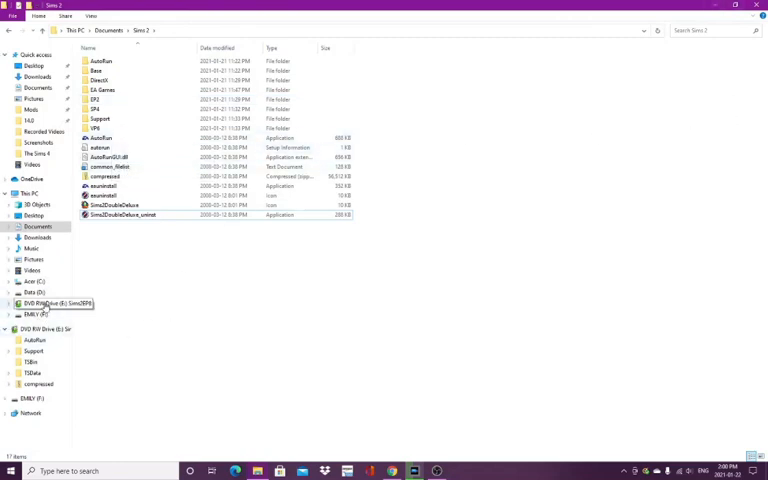
{"action": "left_click", "coordinate": [37, 303]}
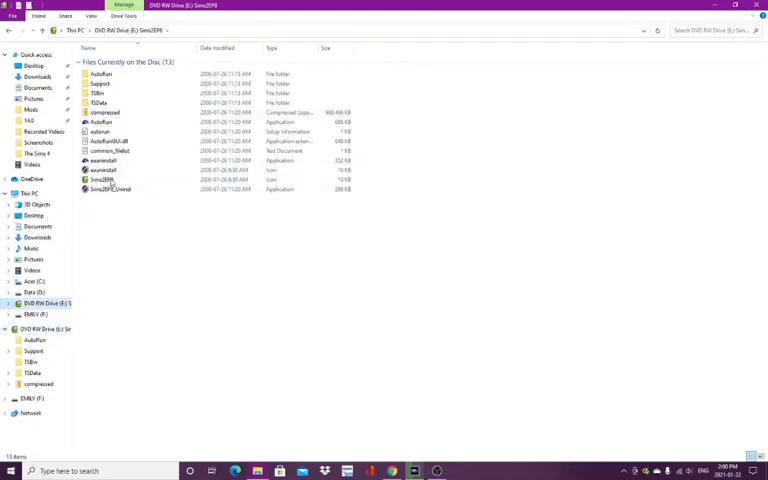
- Open the Properties dialog for the disc's AutoRun.exe
{"action": "right_click", "coordinate": [98, 122]}
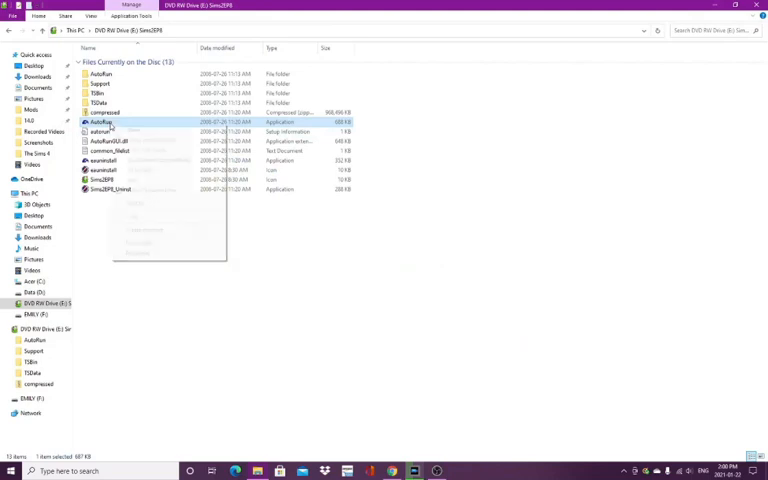
{"action": "right_click", "coordinate": [100, 122]}
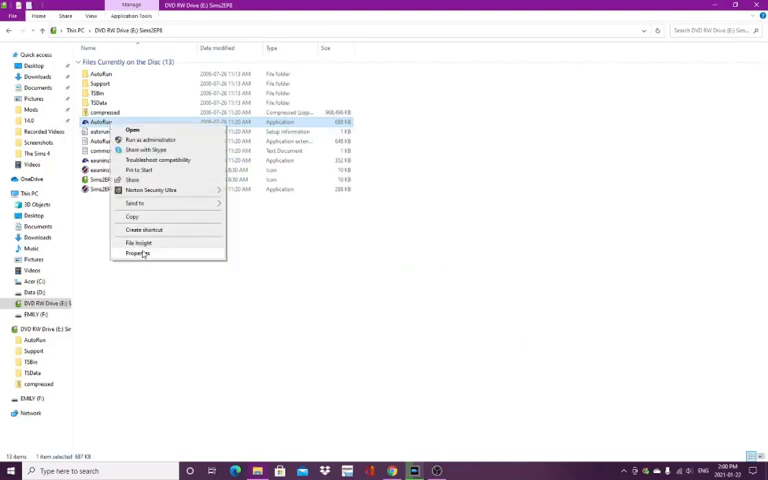
{"action": "left_click", "coordinate": [139, 253]}
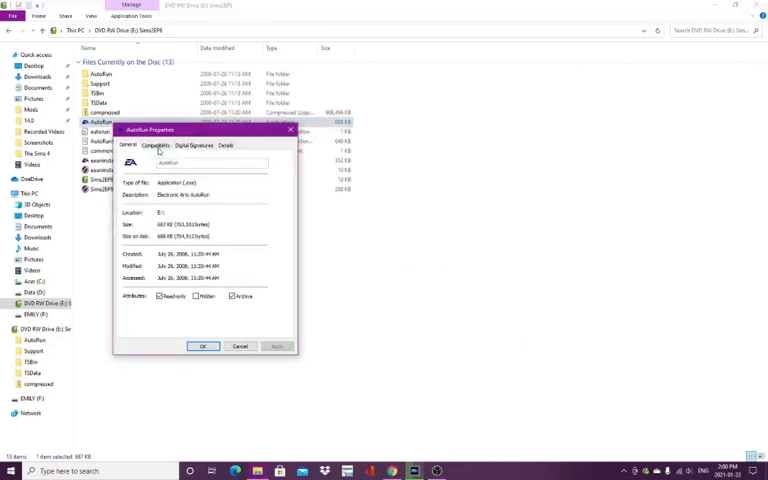
- Set AutoRun.exe to Windows Vista compatibility, 256-color mode and run as administrator
{"action": "left_click", "coordinate": [159, 145]}
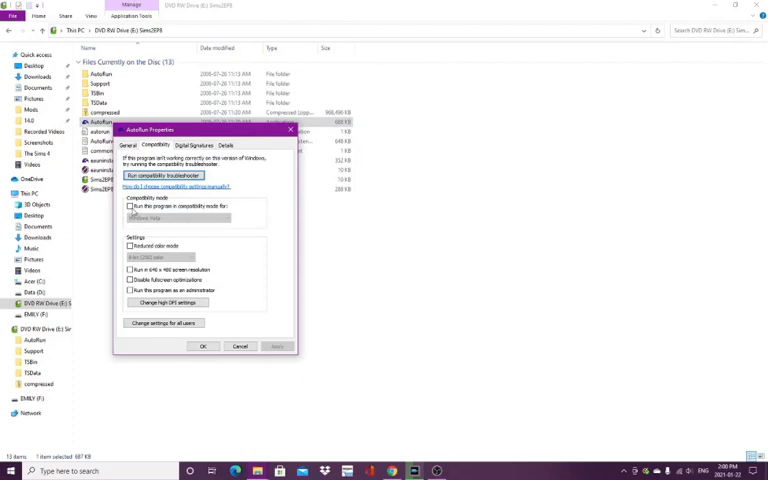
{"action": "left_click", "coordinate": [132, 206]}
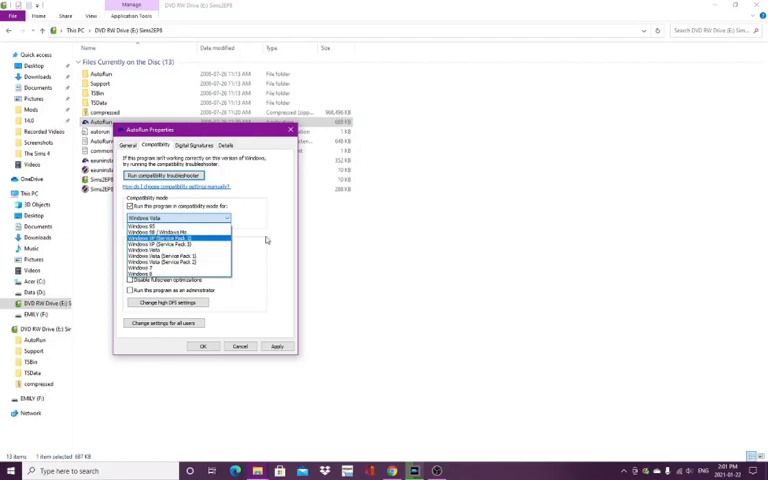
{"action": "left_click", "coordinate": [178, 218]}
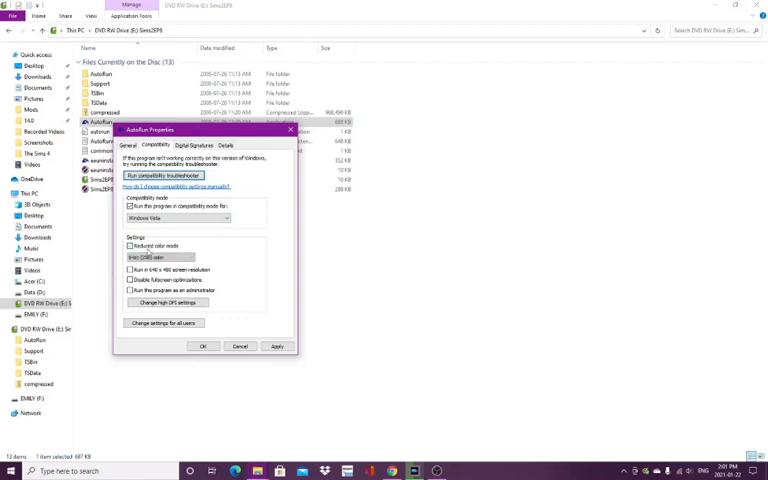
{"action": "left_click", "coordinate": [131, 246]}
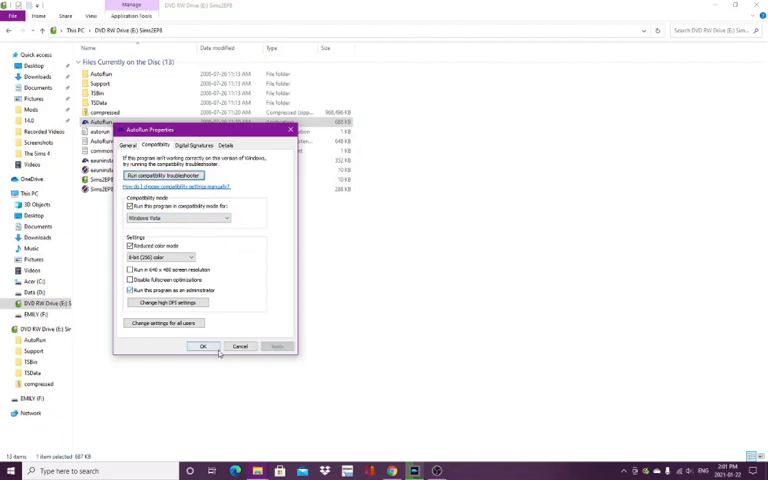
{"action": "left_click", "coordinate": [204, 346]}
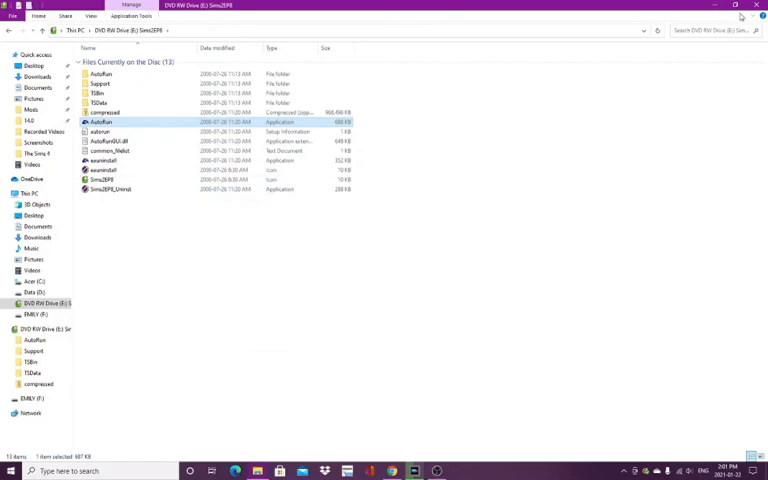